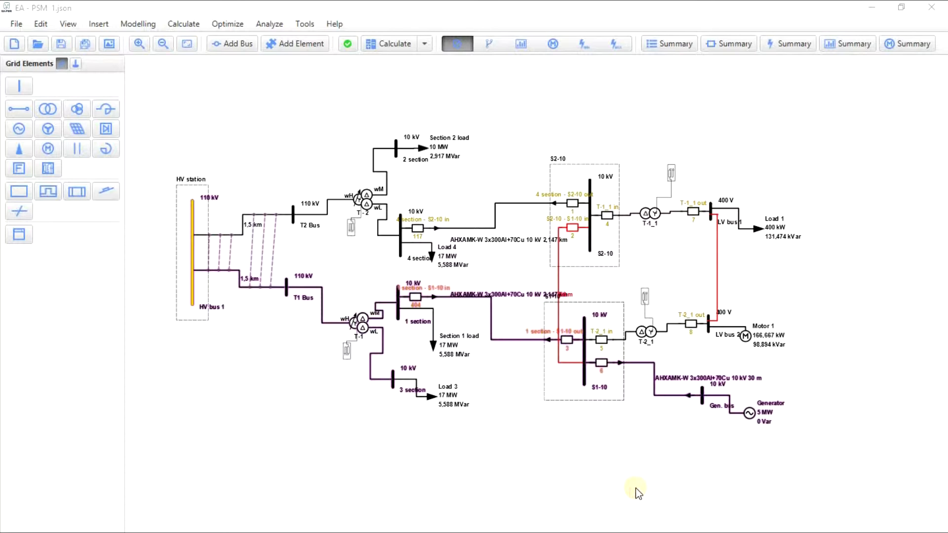
mouse_move(635, 490)
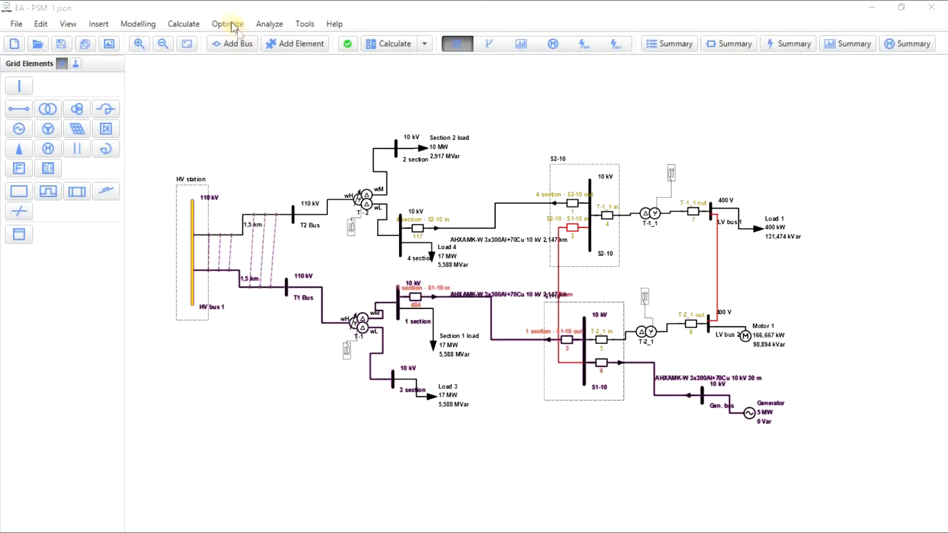
Step: Start a Short Circuit protection tracking study with buses S2-10 and S1-10 as fault locations
click(227, 24)
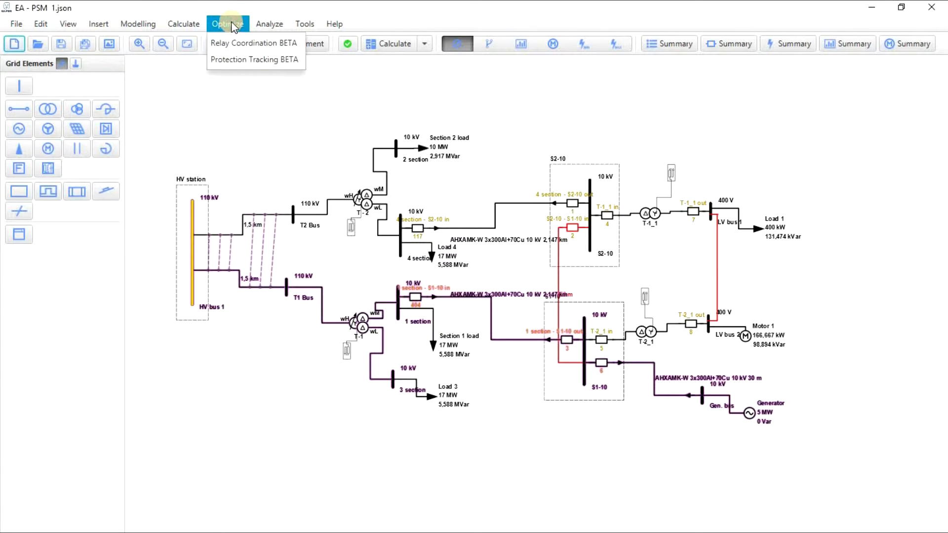
click(227, 23)
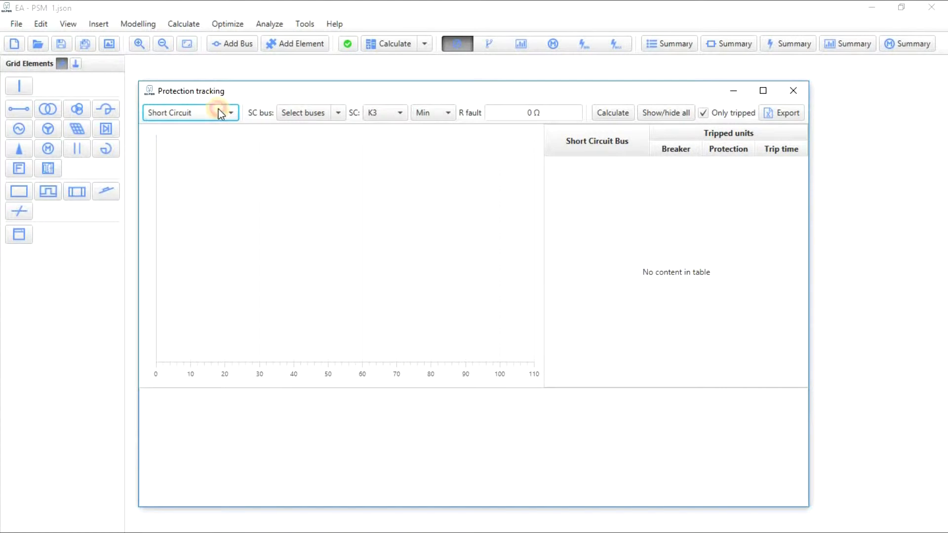
click(228, 113)
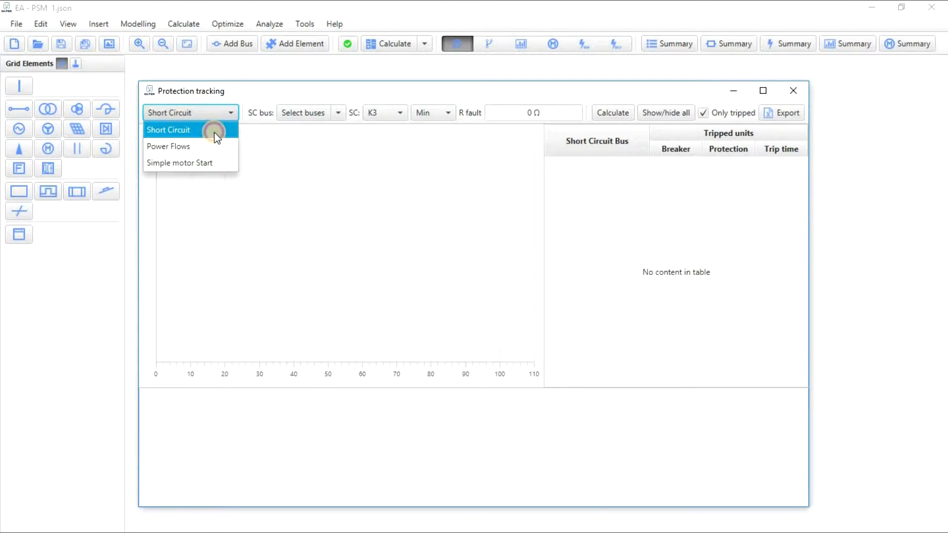
click(305, 112)
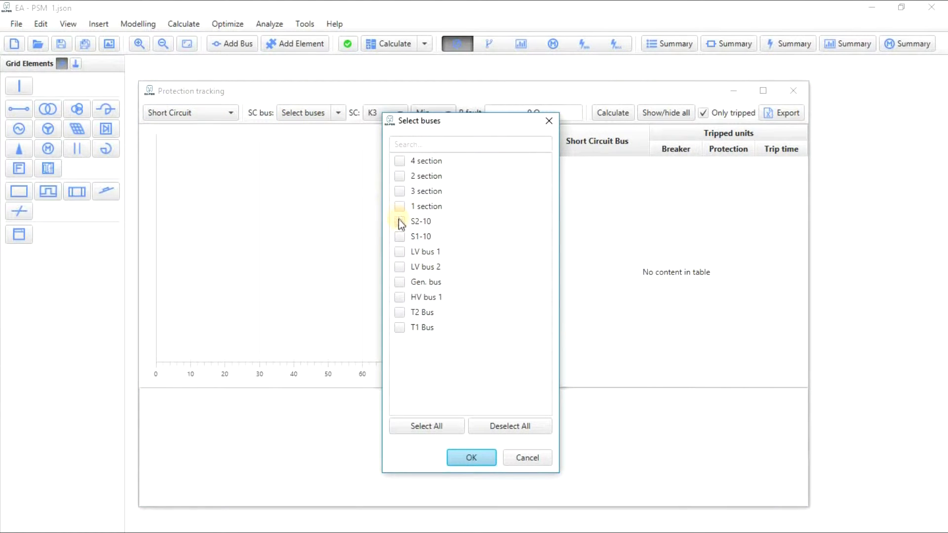
click(398, 236)
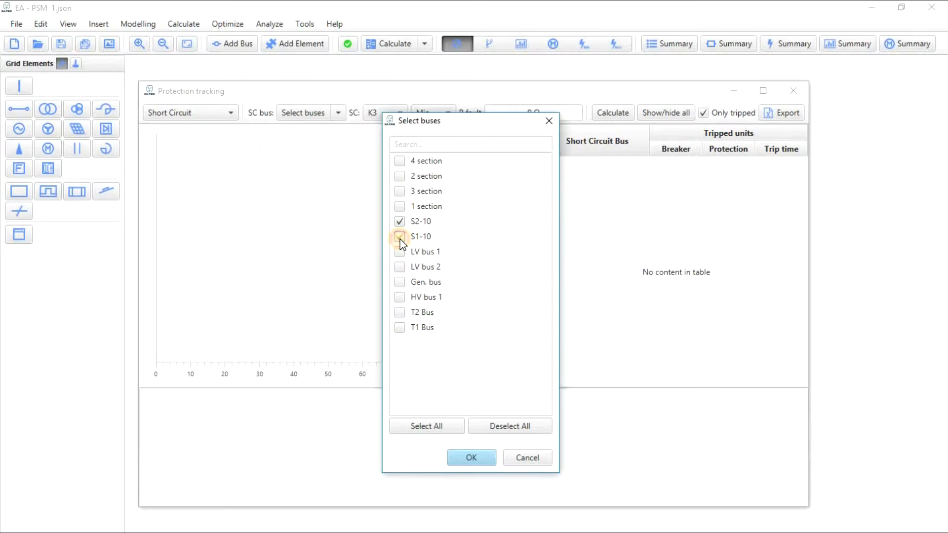
click(399, 236)
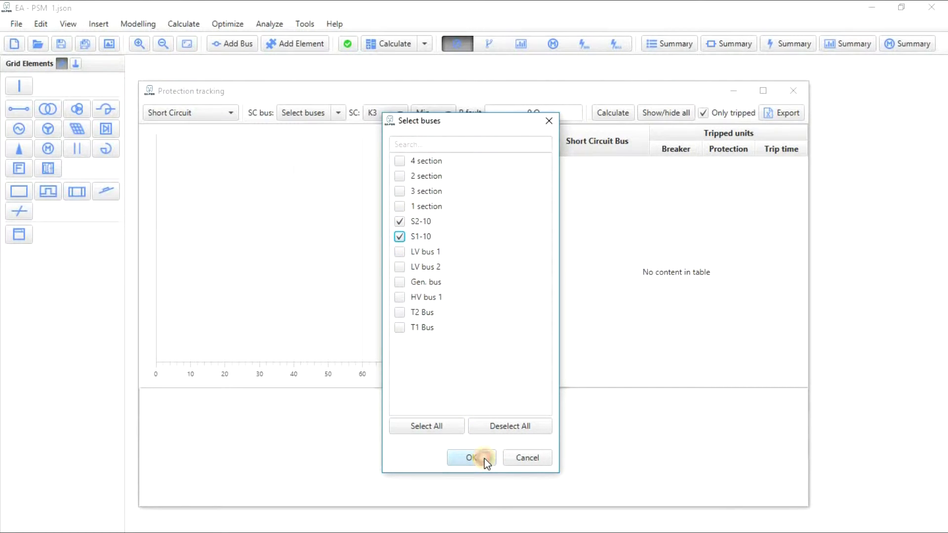
Step: Calculate tracking and highlight the tripping paths for S2-10 (172 ms) and S1-10 (188 ms)
click(472, 457)
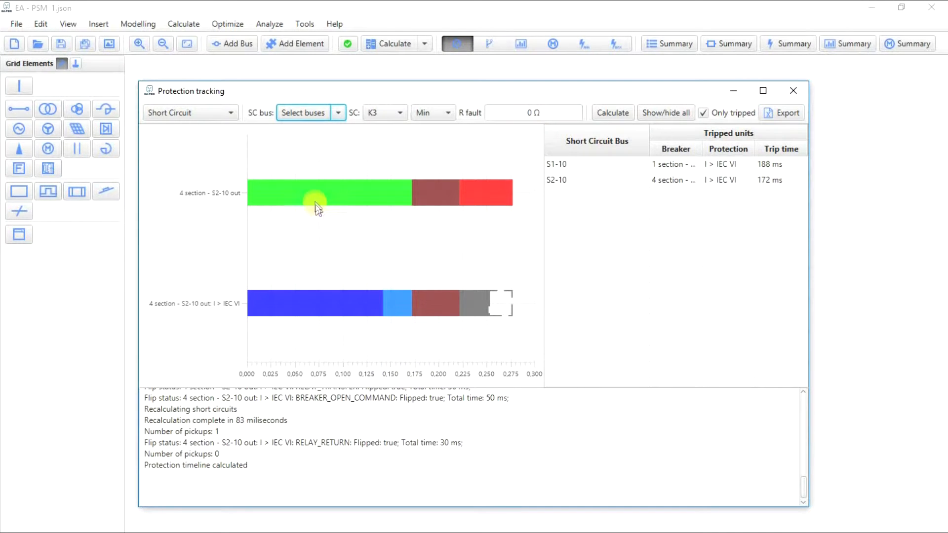
mouse_move(429, 203)
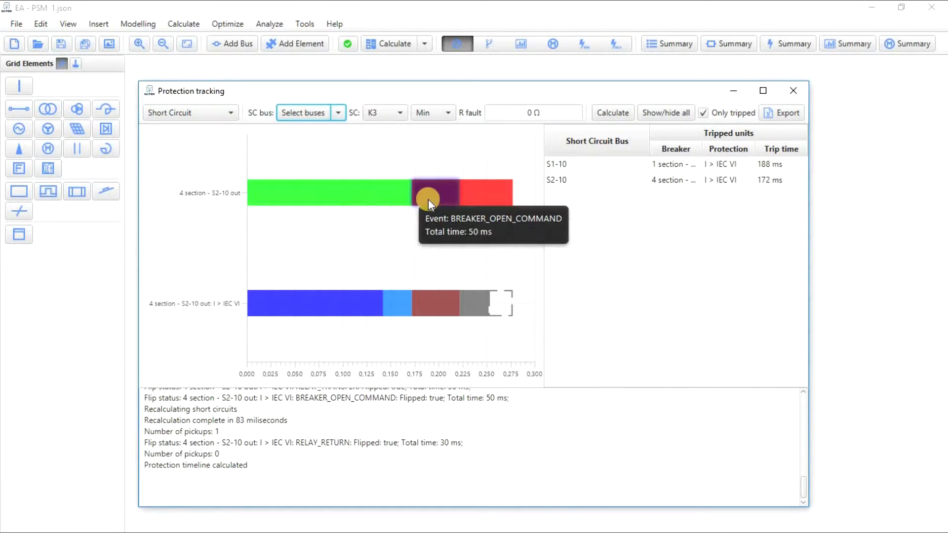
mouse_move(544, 193)
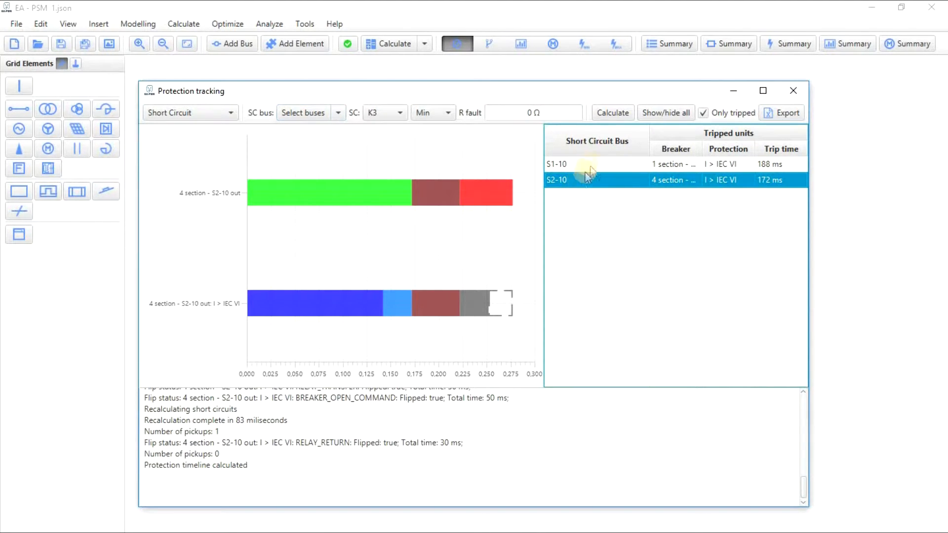
click(556, 164)
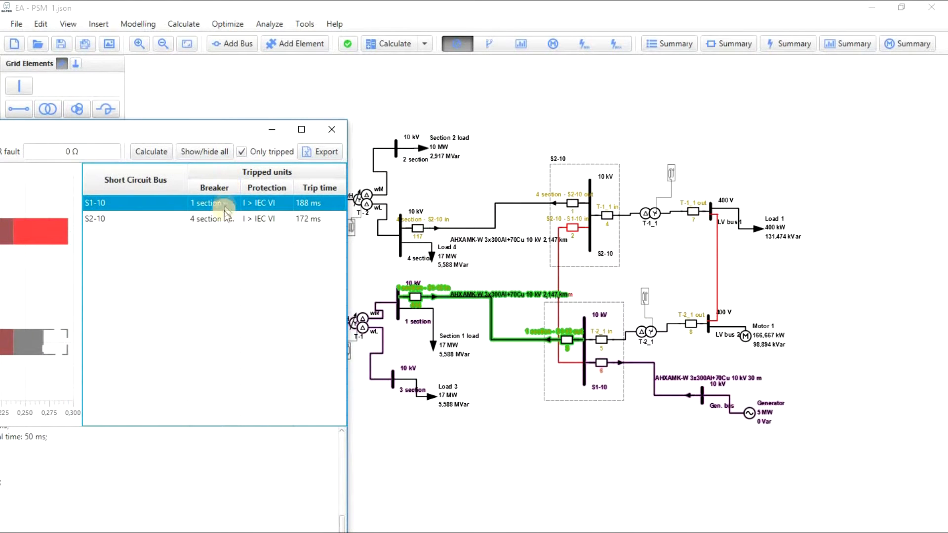
click(95, 218)
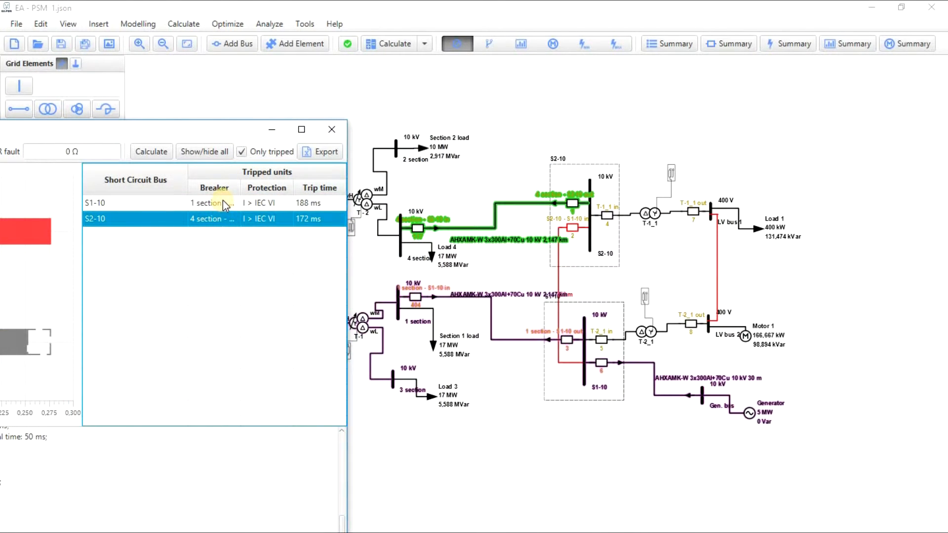
click(94, 202)
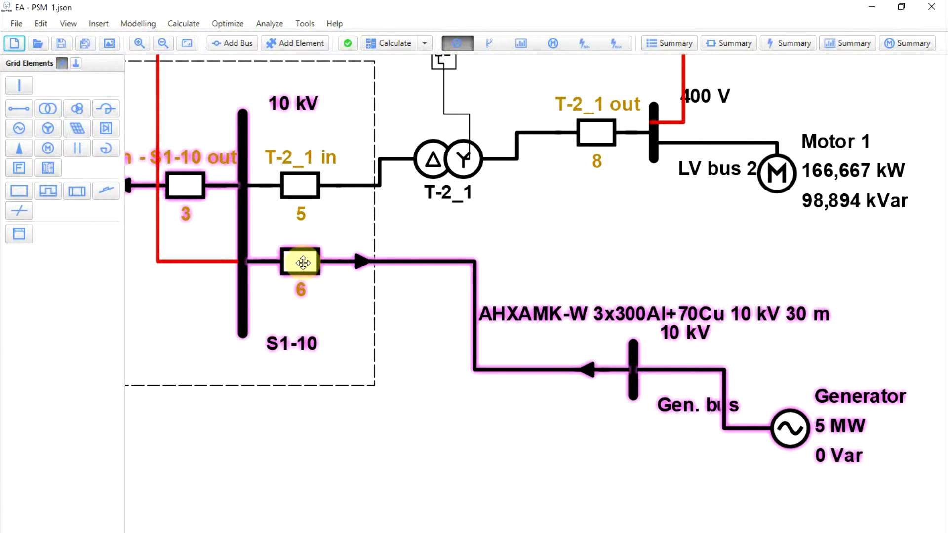
Step: For breaker 6, set a cage connection using disconnectors and grounding switches
double_click(301, 261)
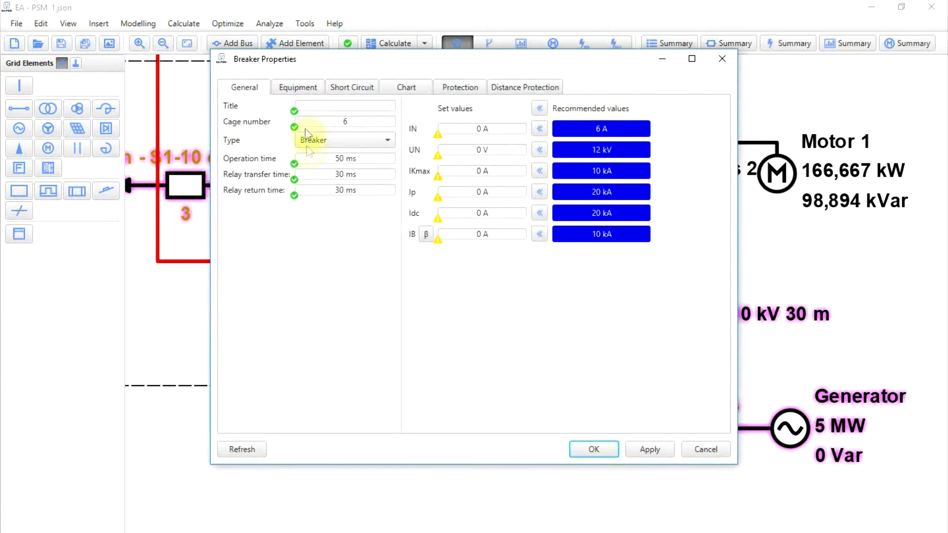
click(297, 87)
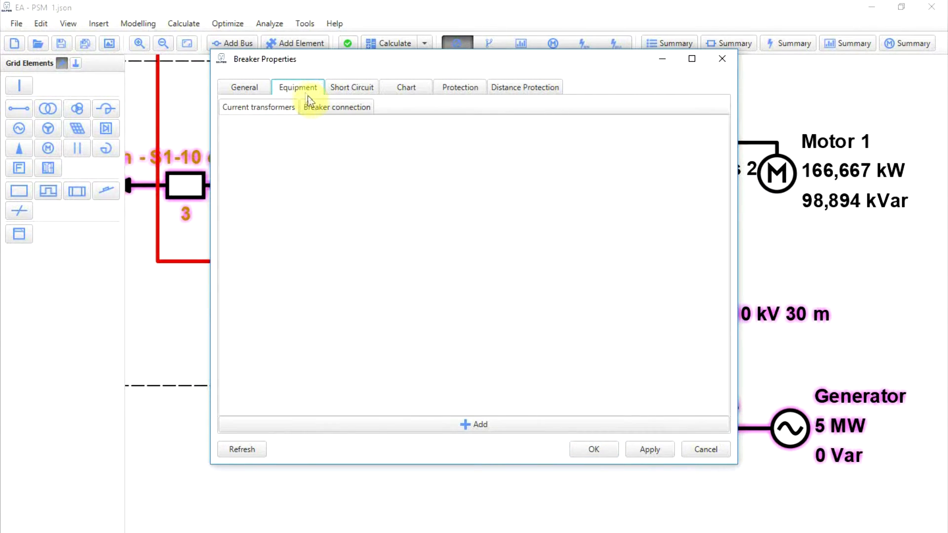
click(336, 107)
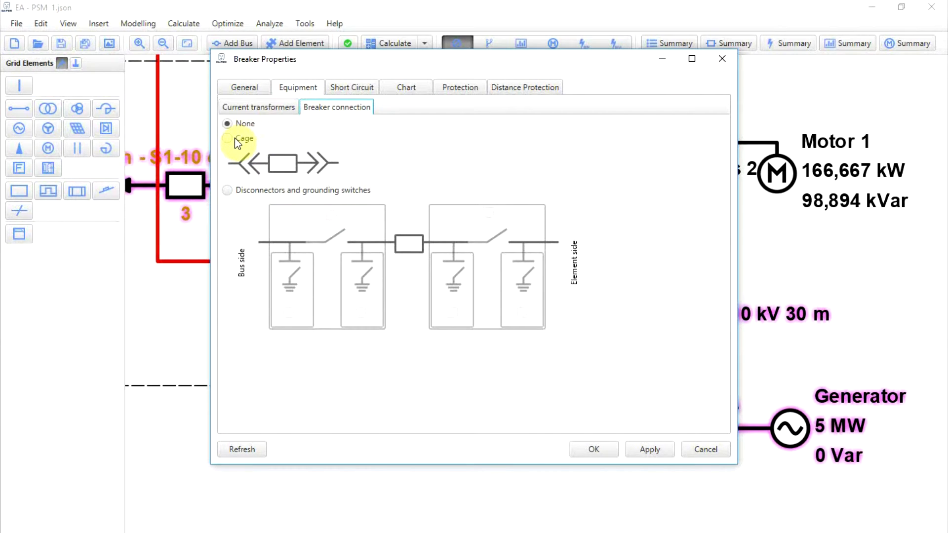
click(227, 138)
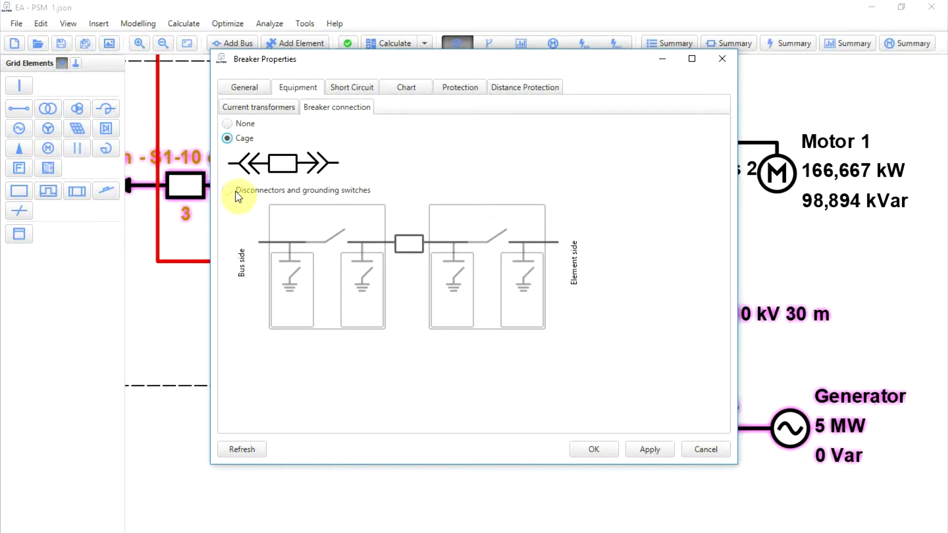
click(226, 190)
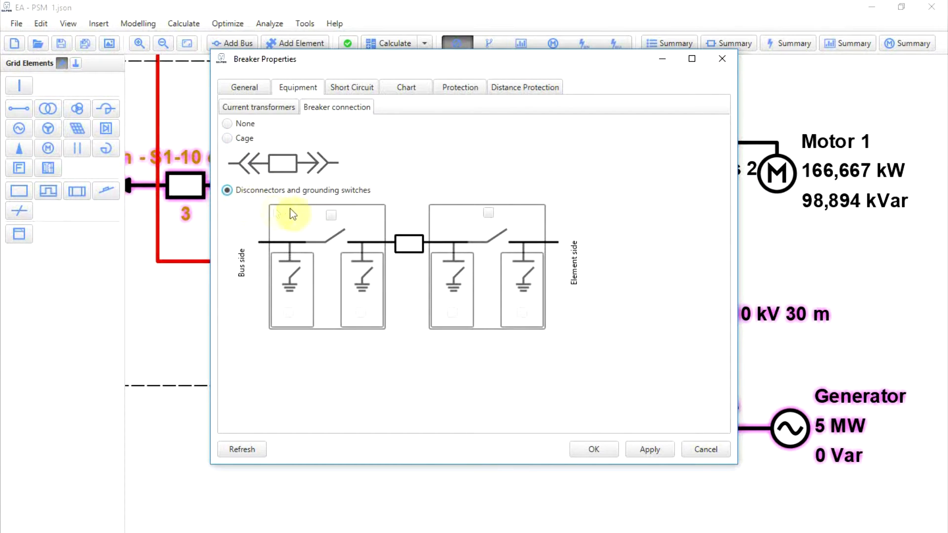
Step: Replace the bus-side disconnector with an element-side disconnector and grounding switch, and apply
click(331, 215)
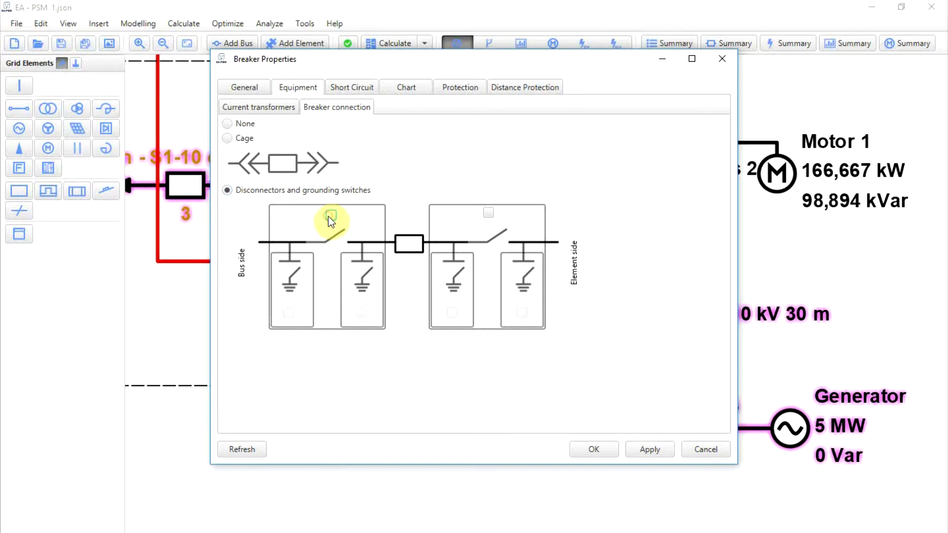
click(488, 217)
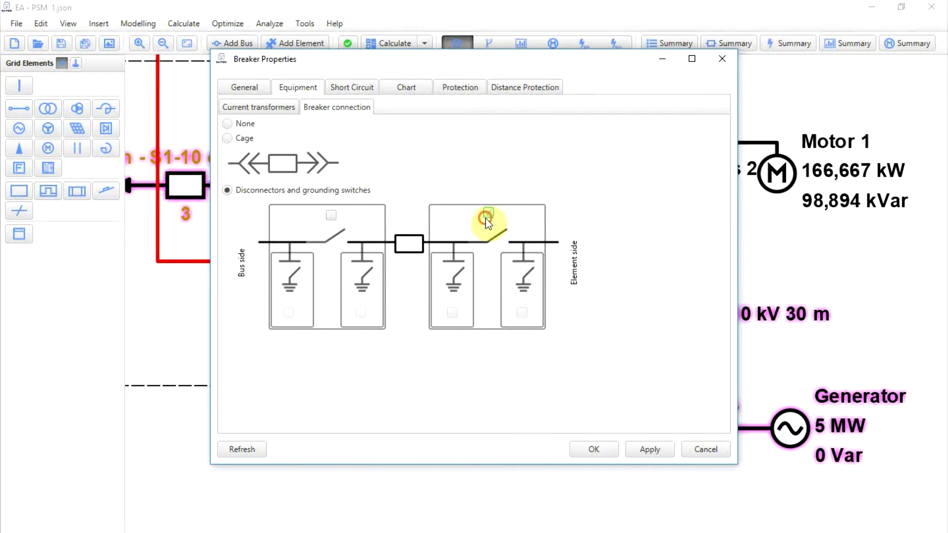
click(488, 212)
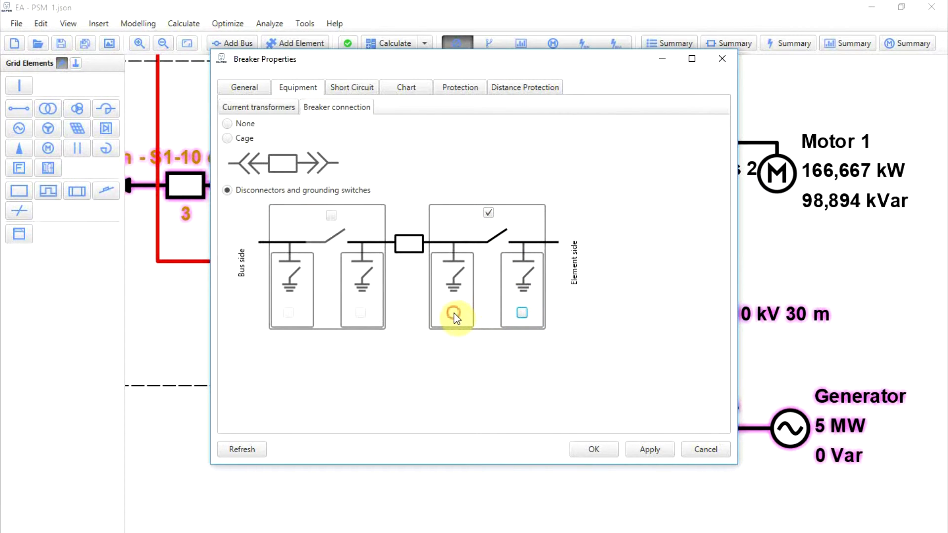
click(452, 312)
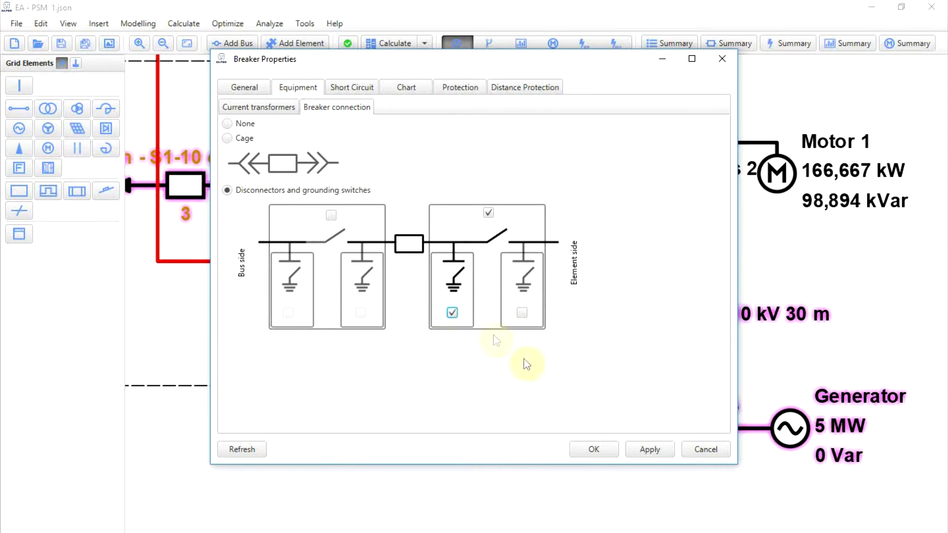
click(649, 449)
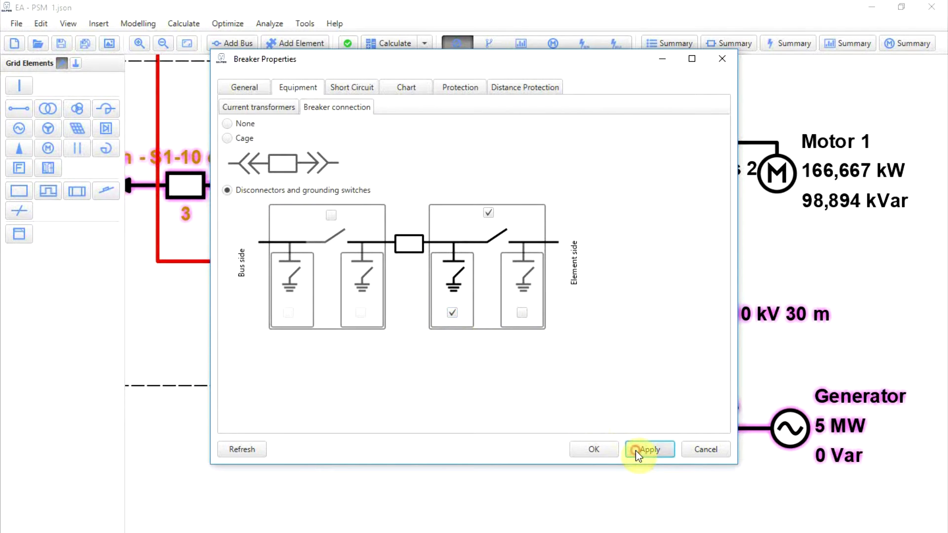
click(593, 449)
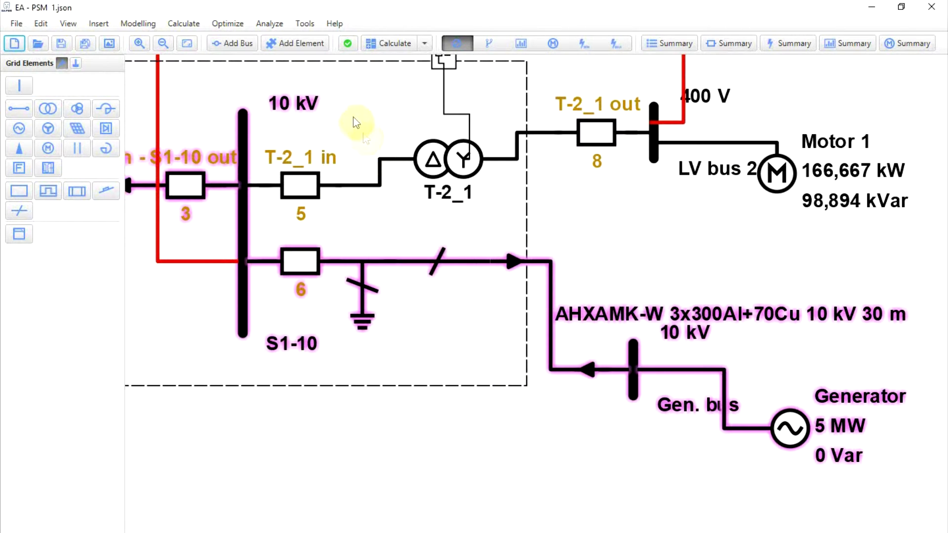
Step: Switch the disconnector symbol to IEC style in the graphics settings and apply
click(304, 23)
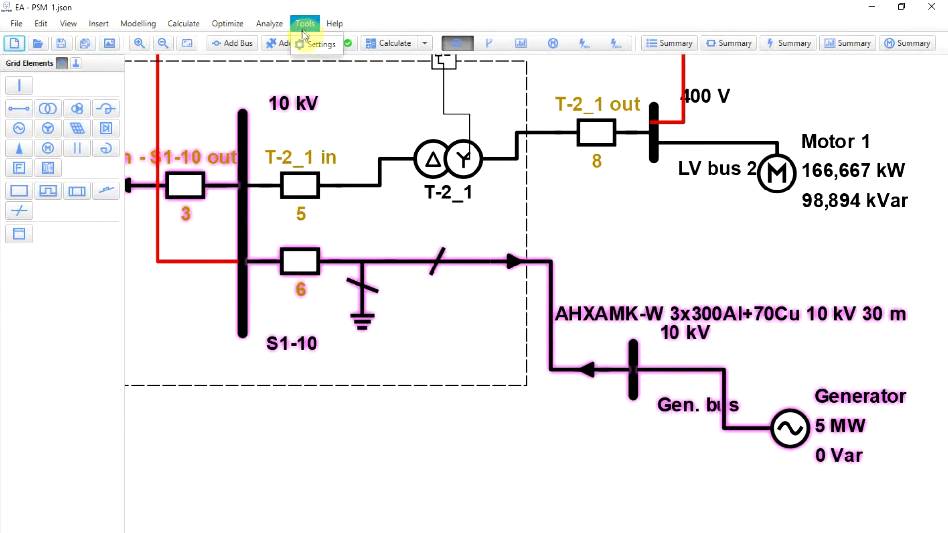
click(321, 43)
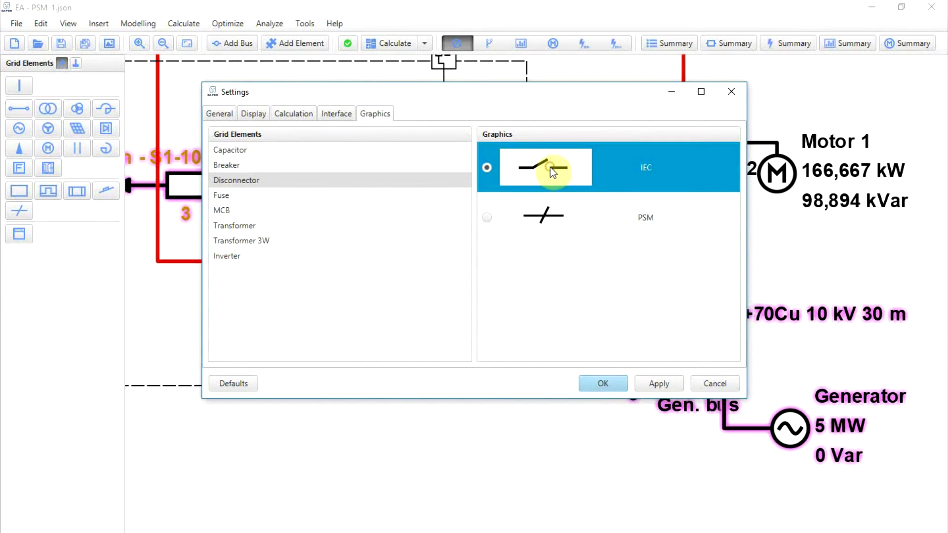
click(658, 383)
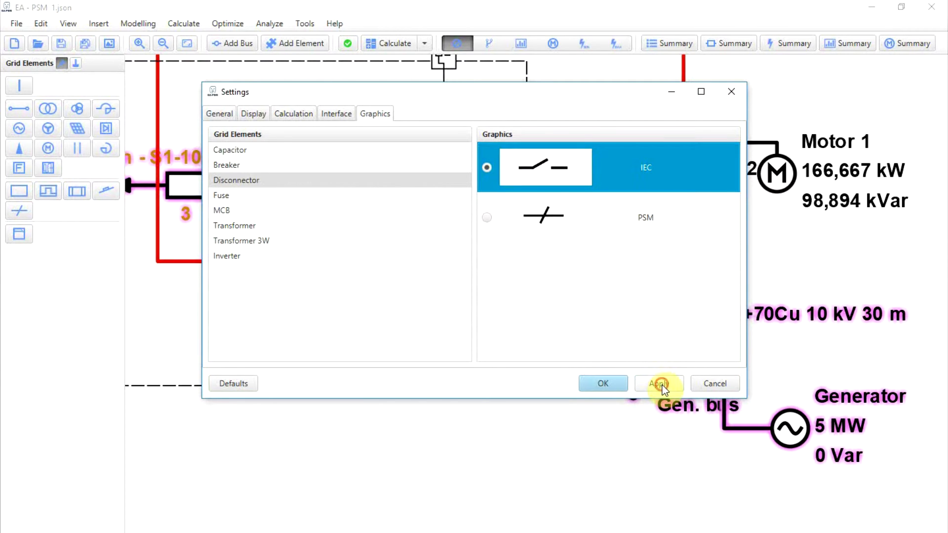
click(602, 383)
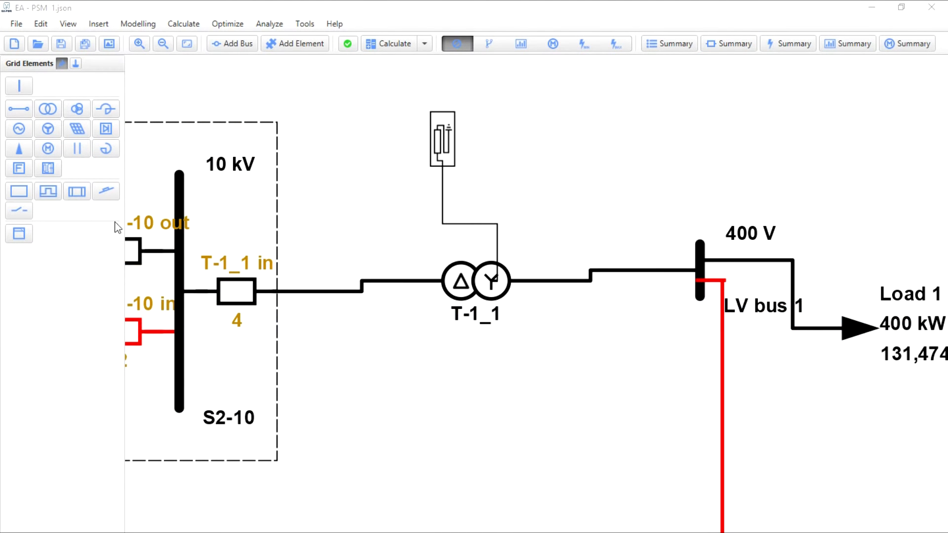
Step: Review the existing IEC VI protection on breaker T-1_1 in
click(18, 191)
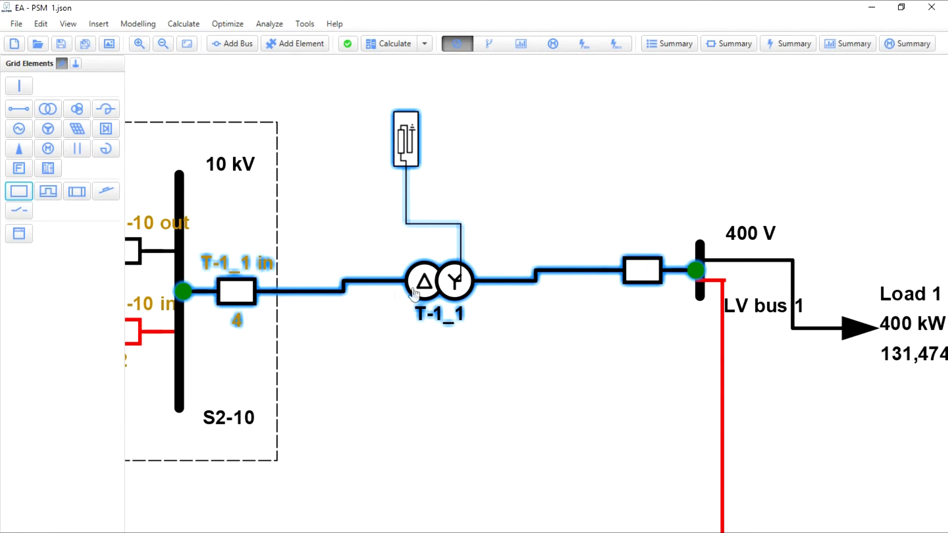
click(364, 328)
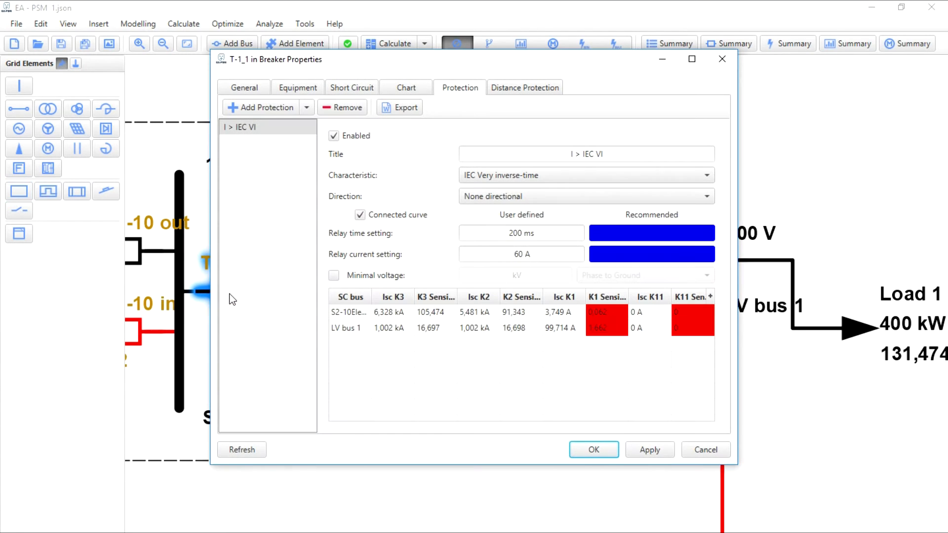
click(242, 127)
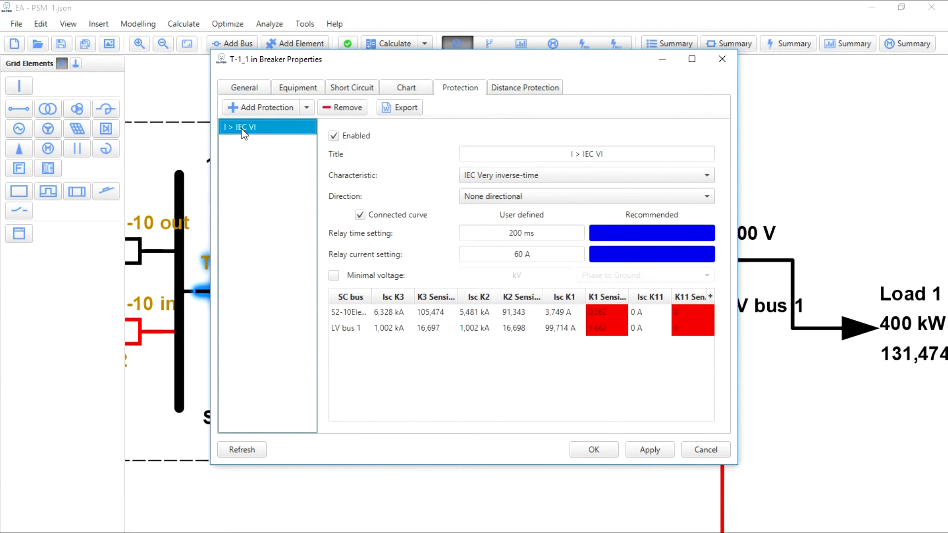
mouse_move(572, 431)
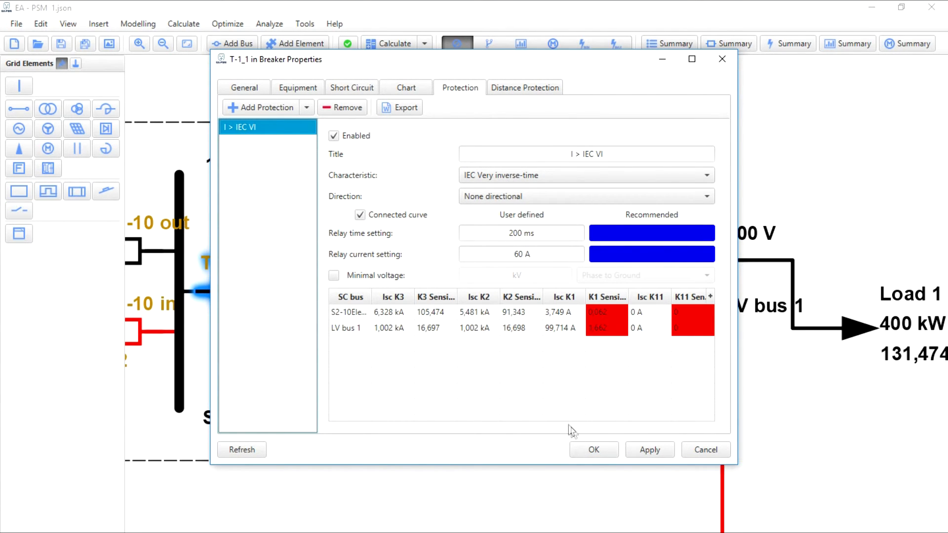
click(592, 449)
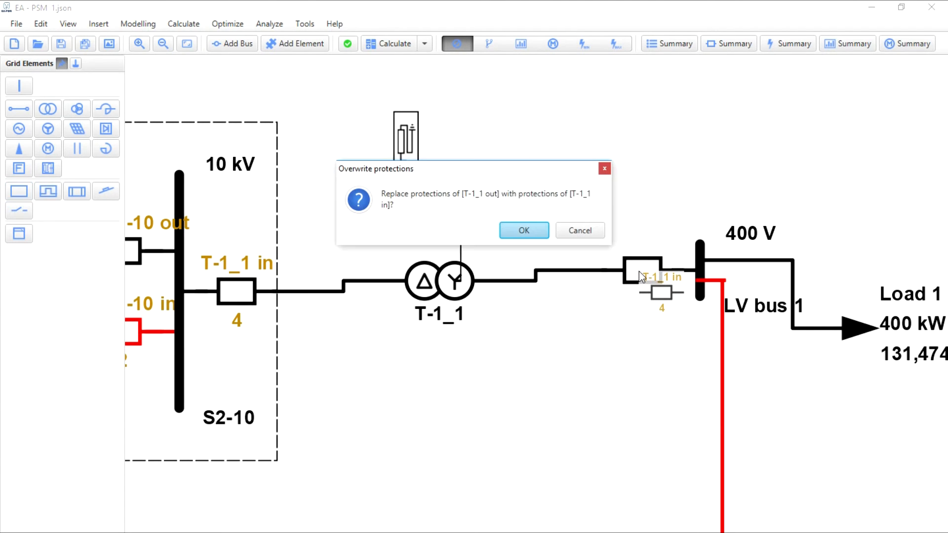
Step: Overwrite T-1_1 out's protections with T-1_1 in's and verify the copied IEC VI protection
click(522, 231)
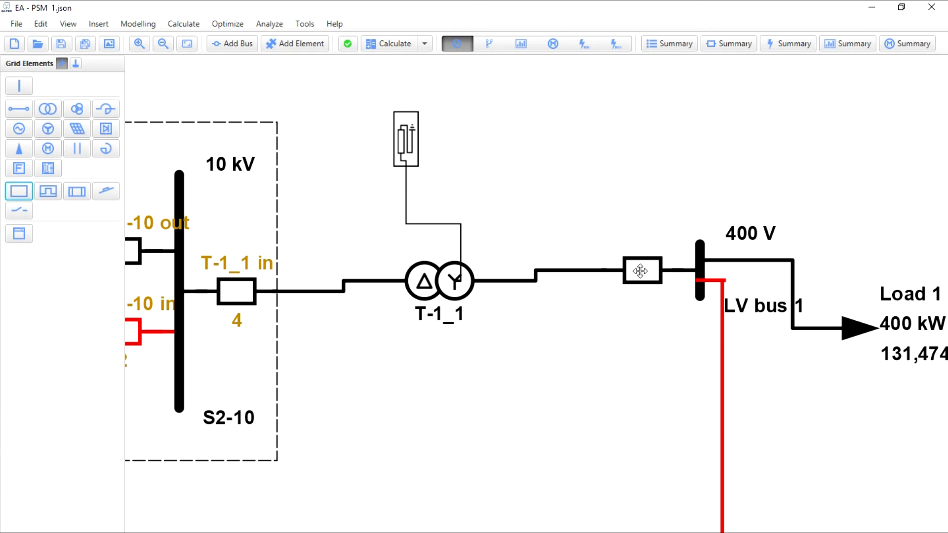
double_click(641, 270)
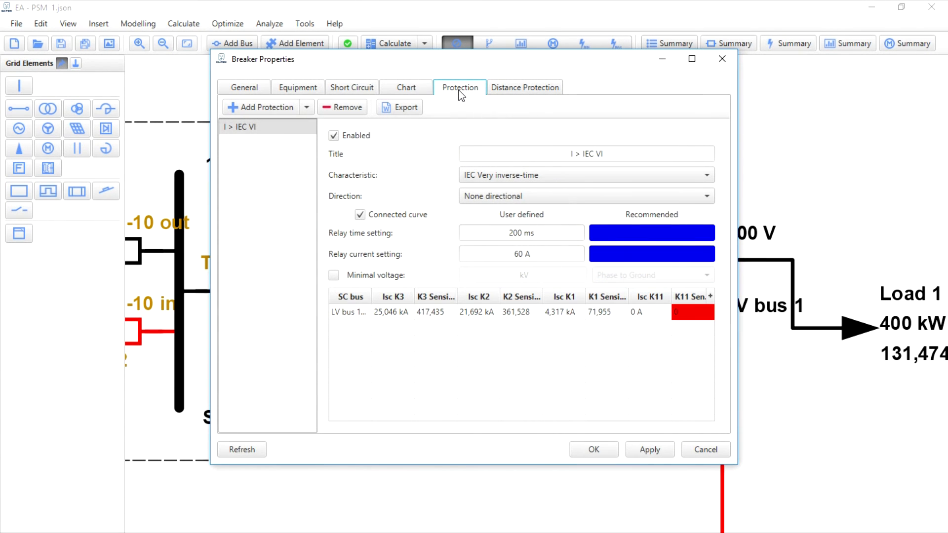
click(247, 127)
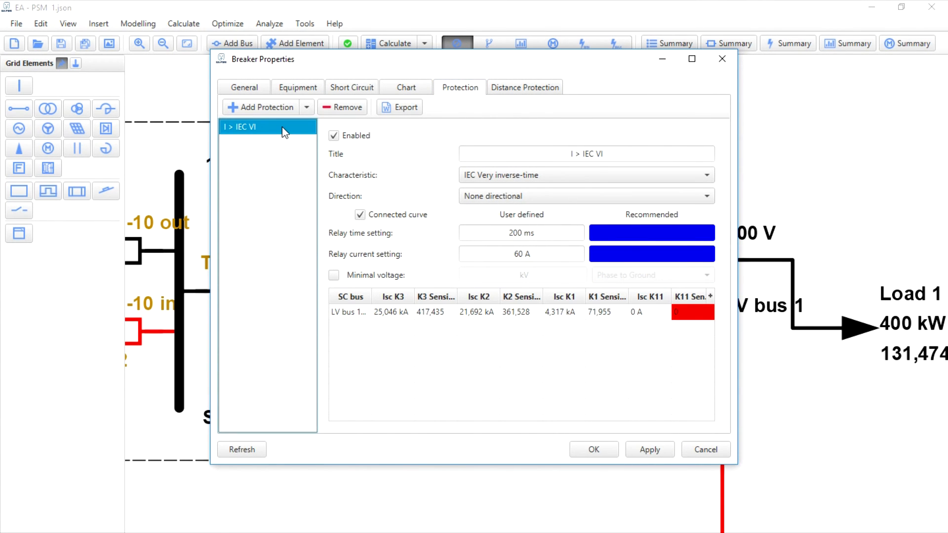